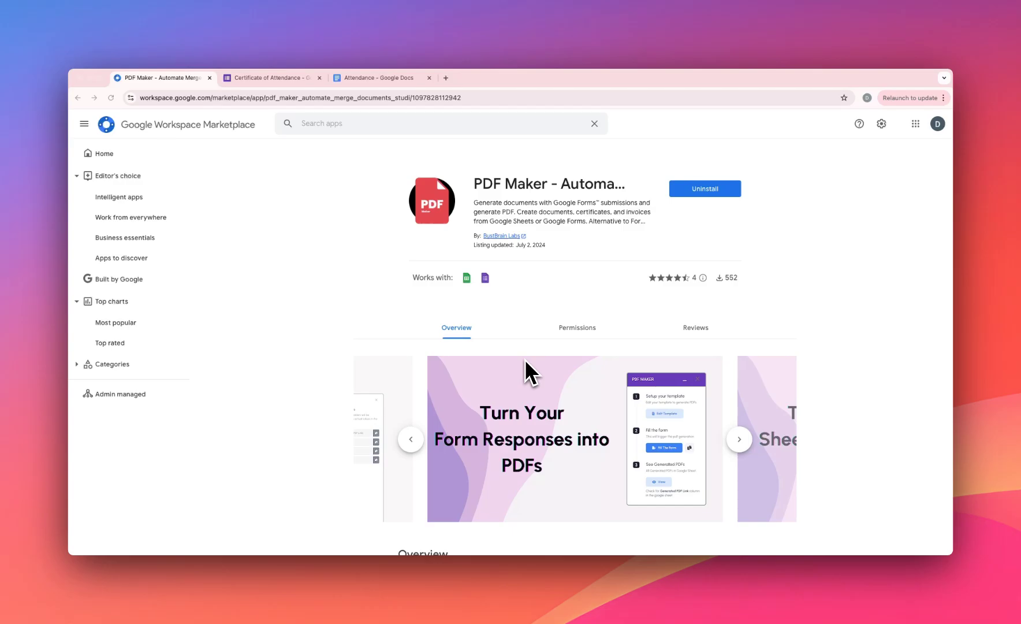
Switch to the Certificate of Attendance form tab
left_click(270, 77)
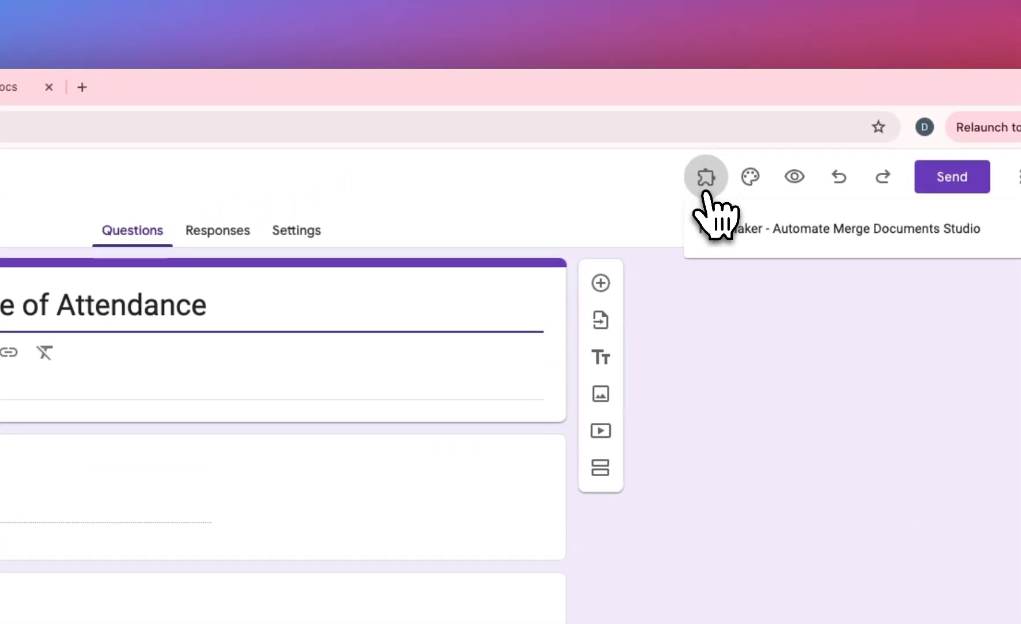
Launch 'PDF Maker - Automate Merge Documents Studio' from the Add-ons menu
left_click(706, 177)
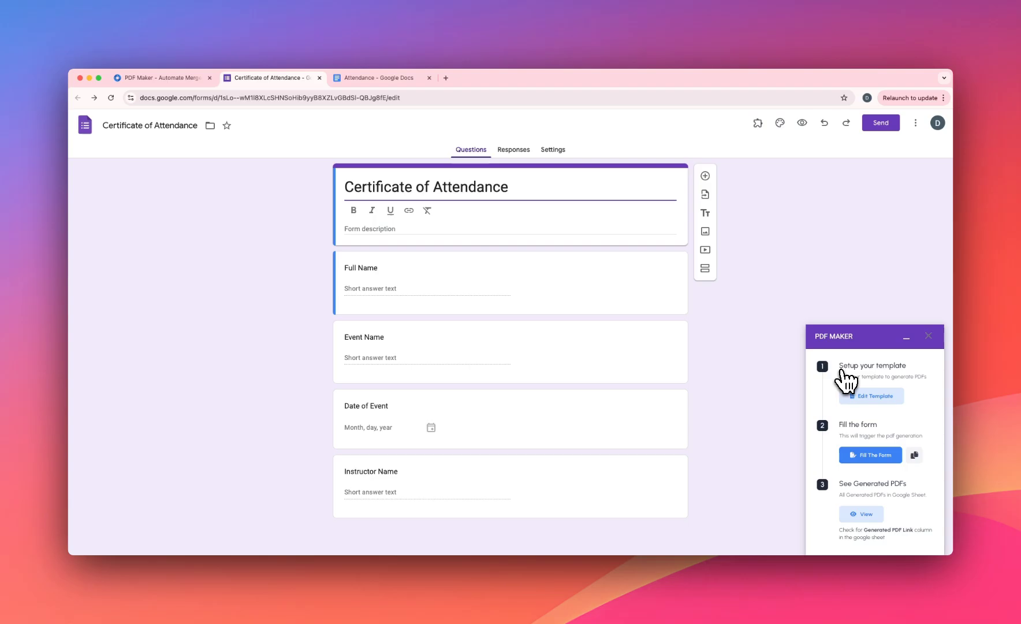
mouse_move(853, 436)
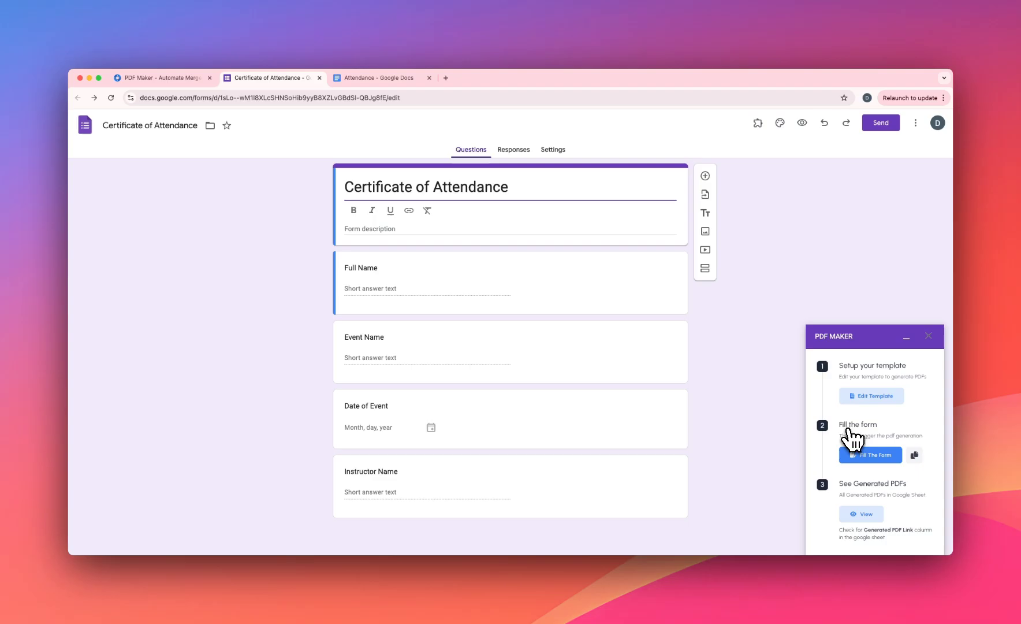
mouse_move(861, 498)
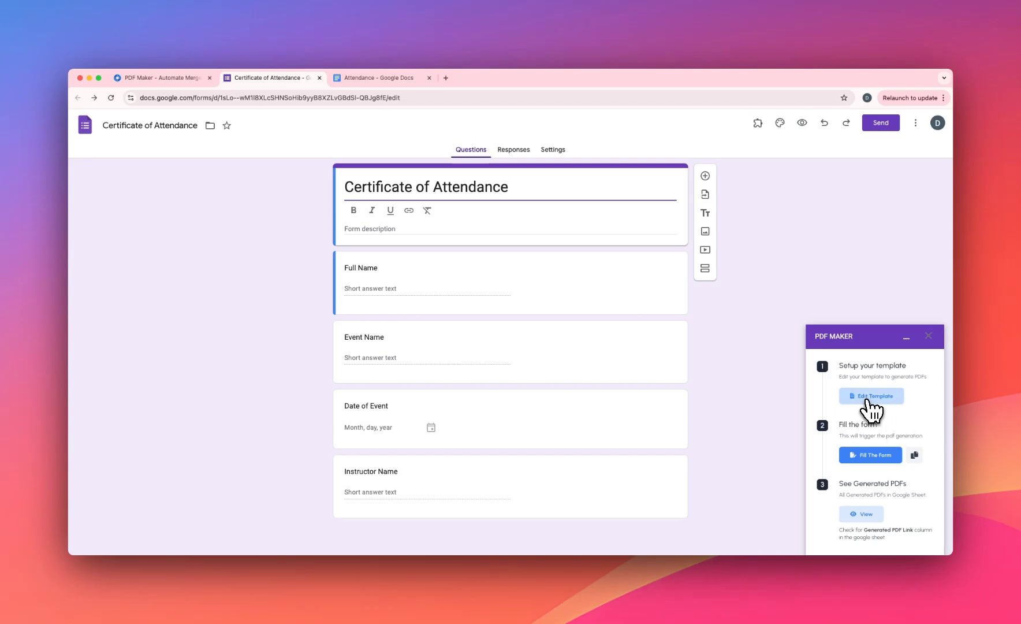
Open Edit Template in PDF Maker to load a blank document with four placeholders
left_click(872, 395)
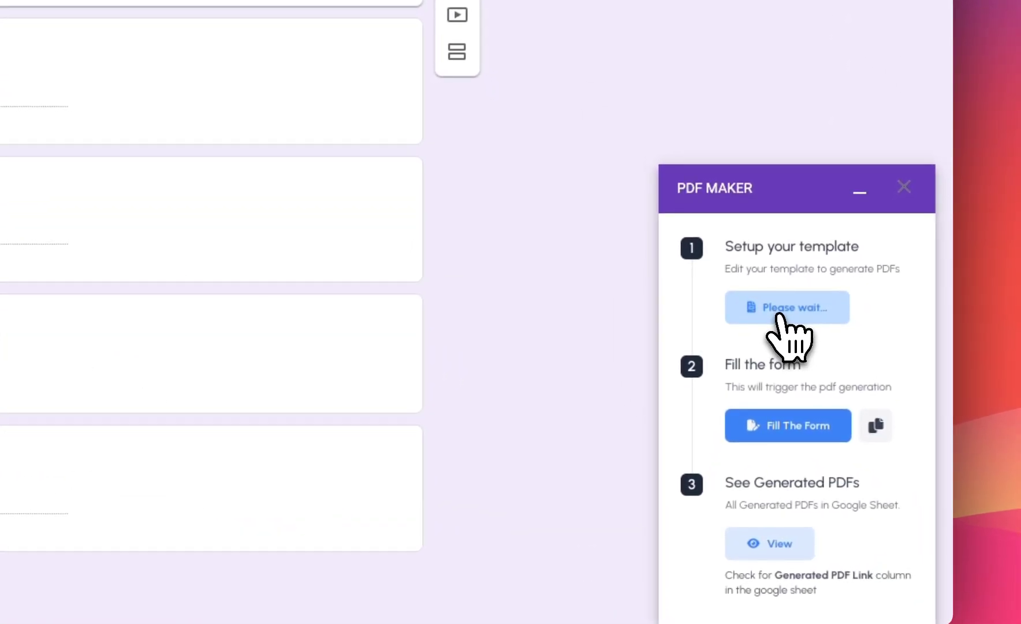
left_click(786, 307)
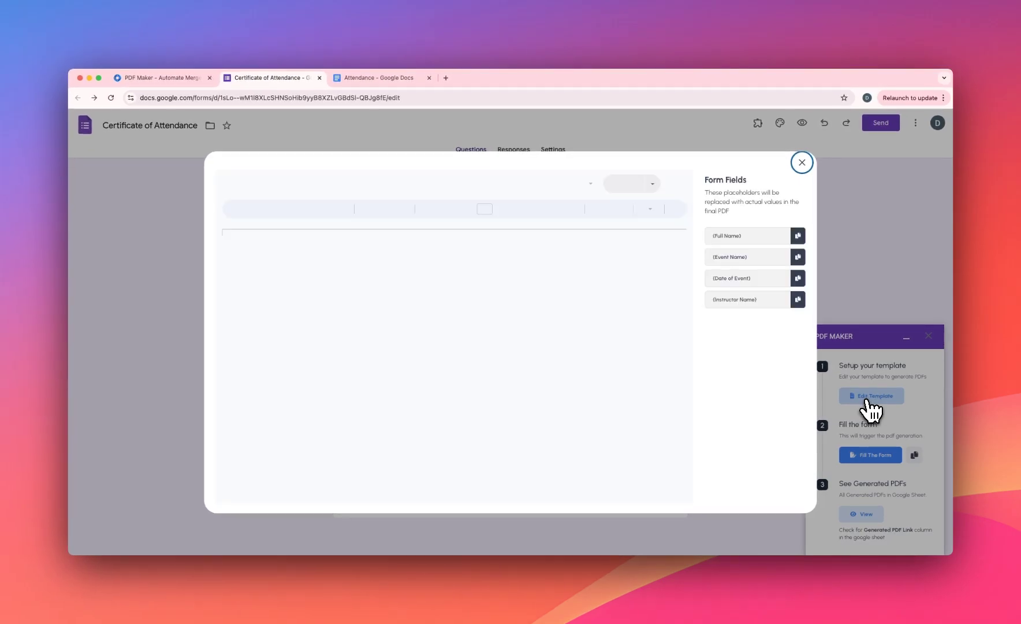
left_click(872, 397)
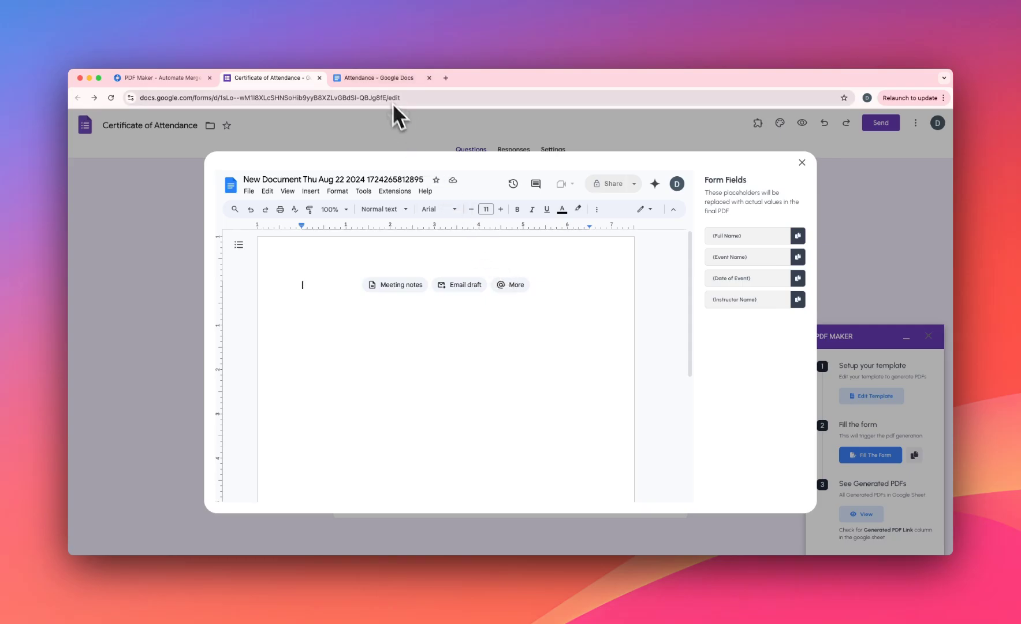
Select the Certificate of Attendance text in the Attendance document for copying
left_click(381, 78)
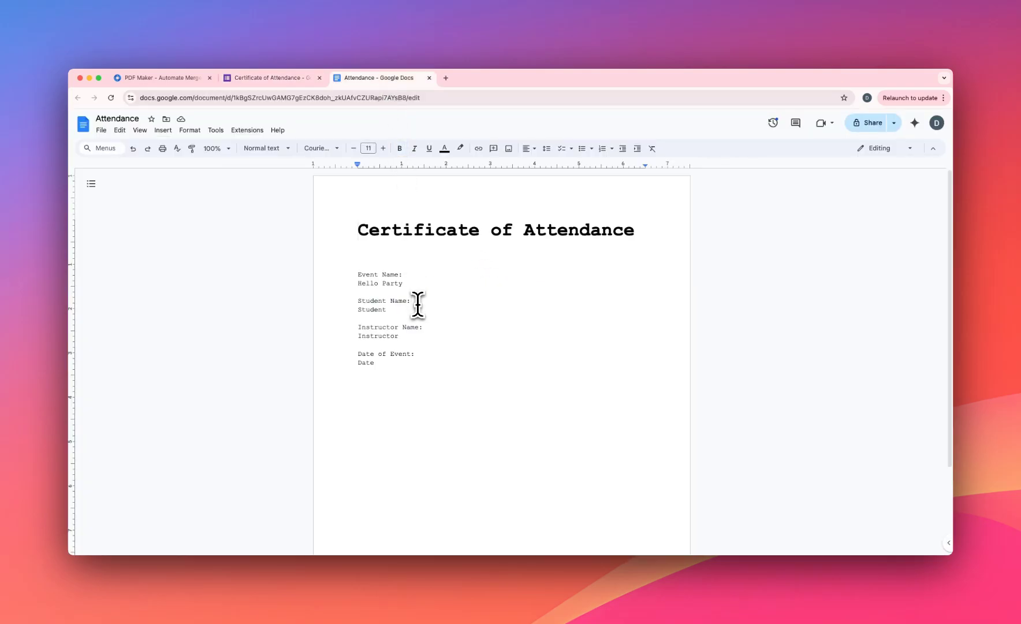
key("ctrl+a")
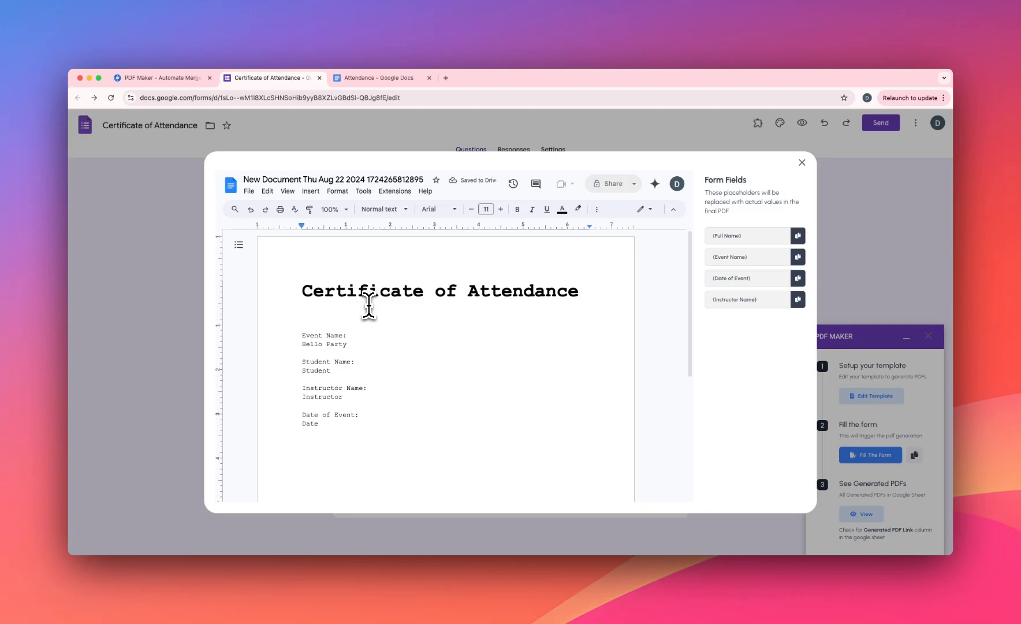
mouse_move(719, 189)
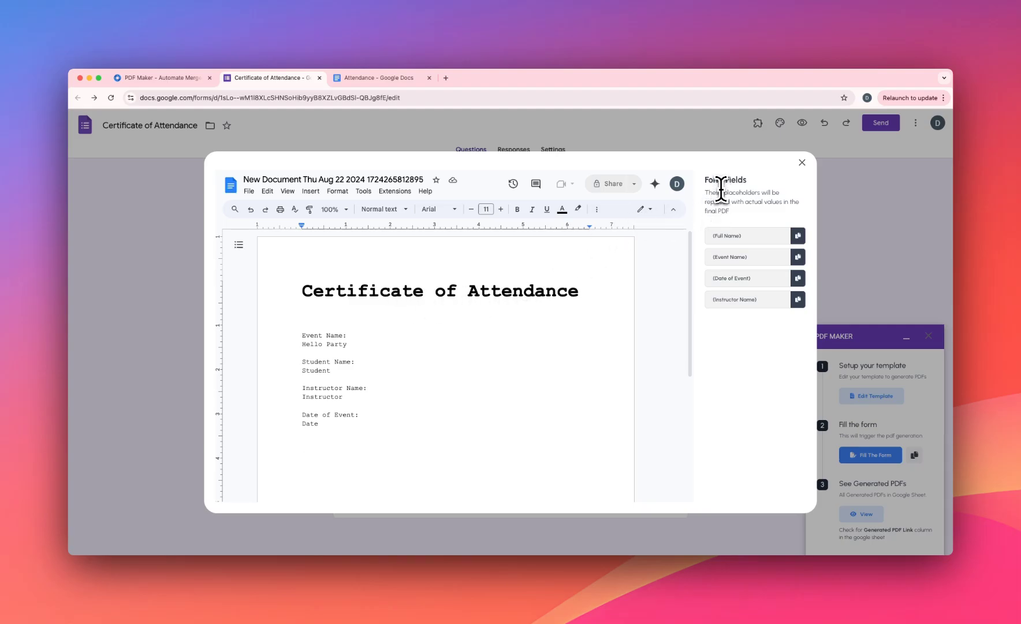
mouse_move(710, 186)
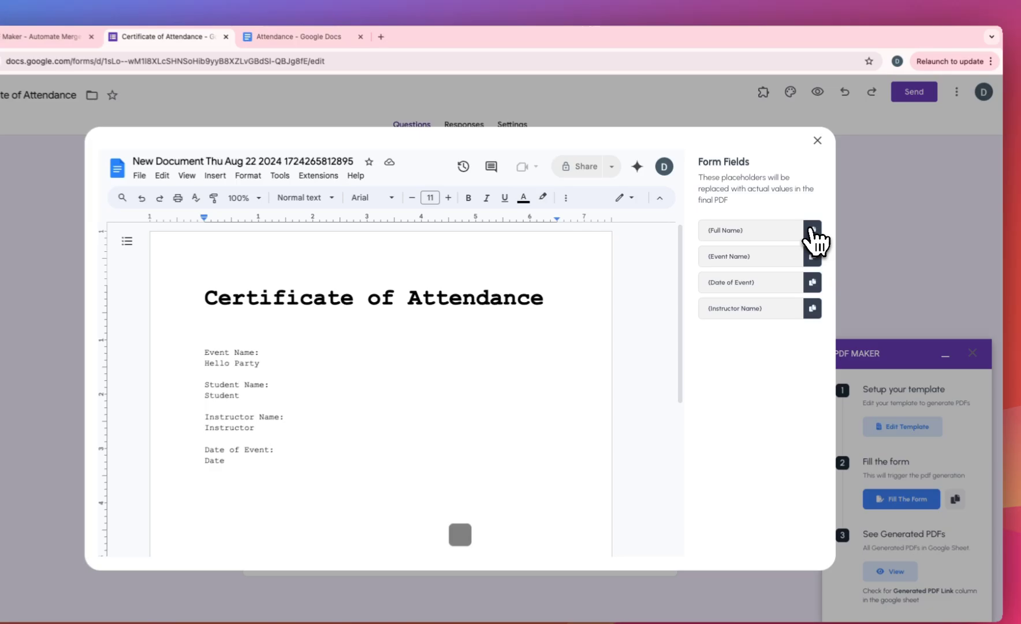
Replace the sample name, event and instructor with form-field placeholders, then close the editor
left_click(812, 230)
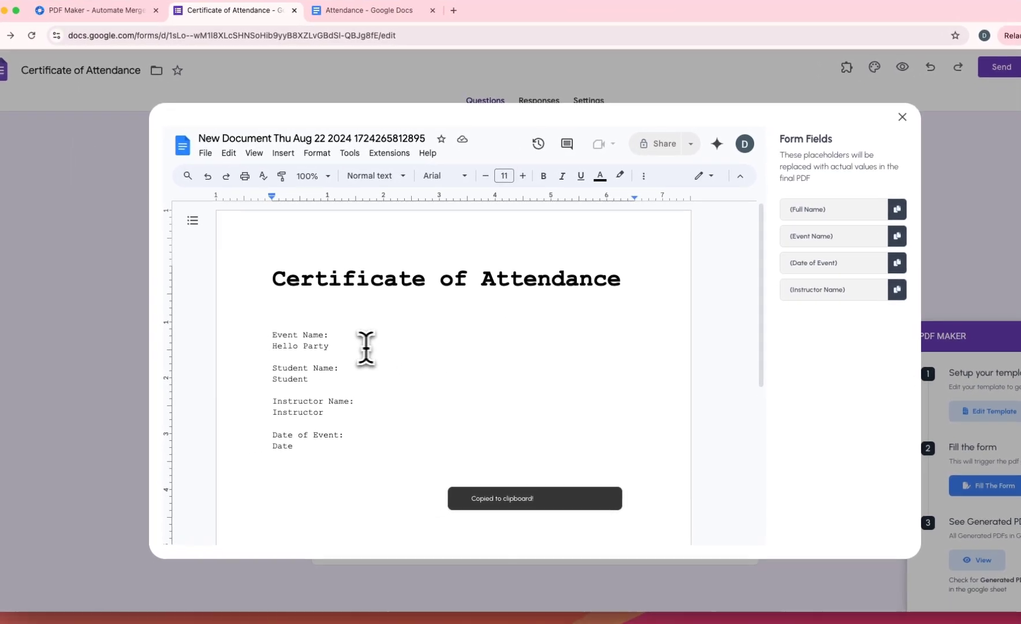
double_click(291, 379)
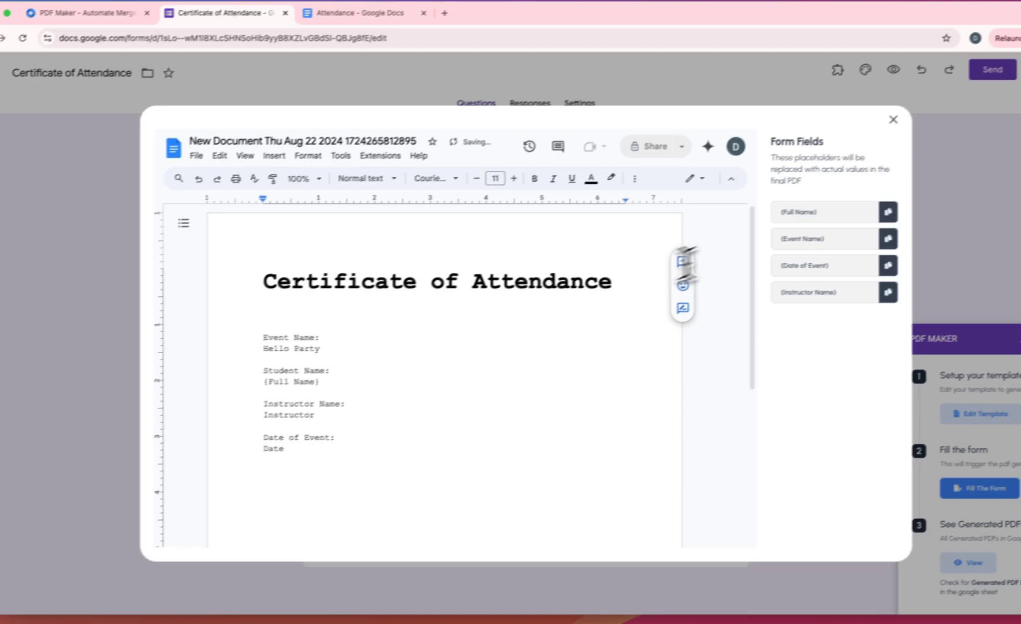
double_click(291, 338)
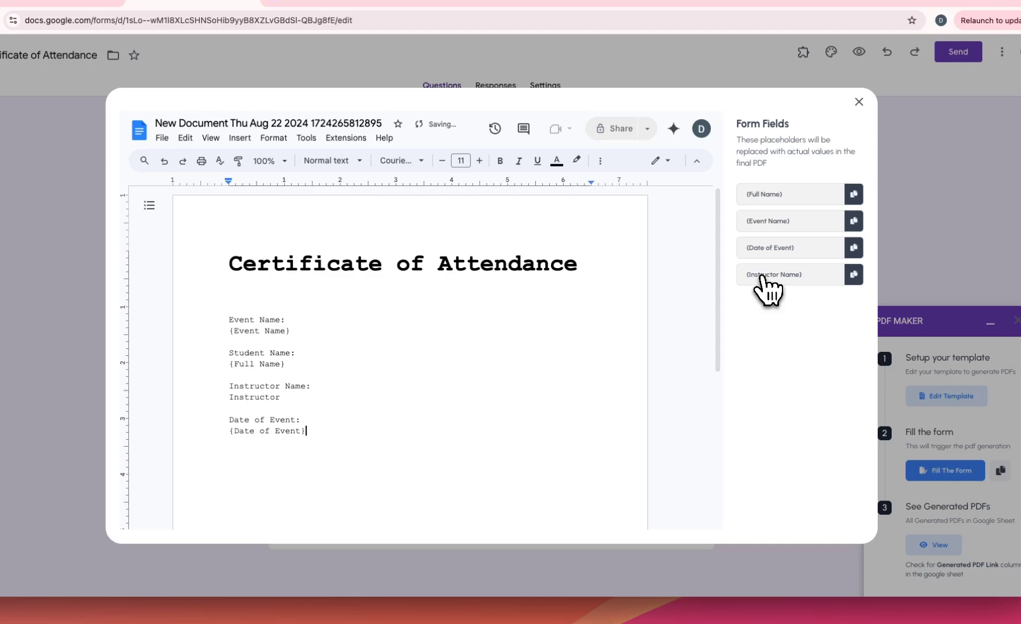
left_click(853, 274)
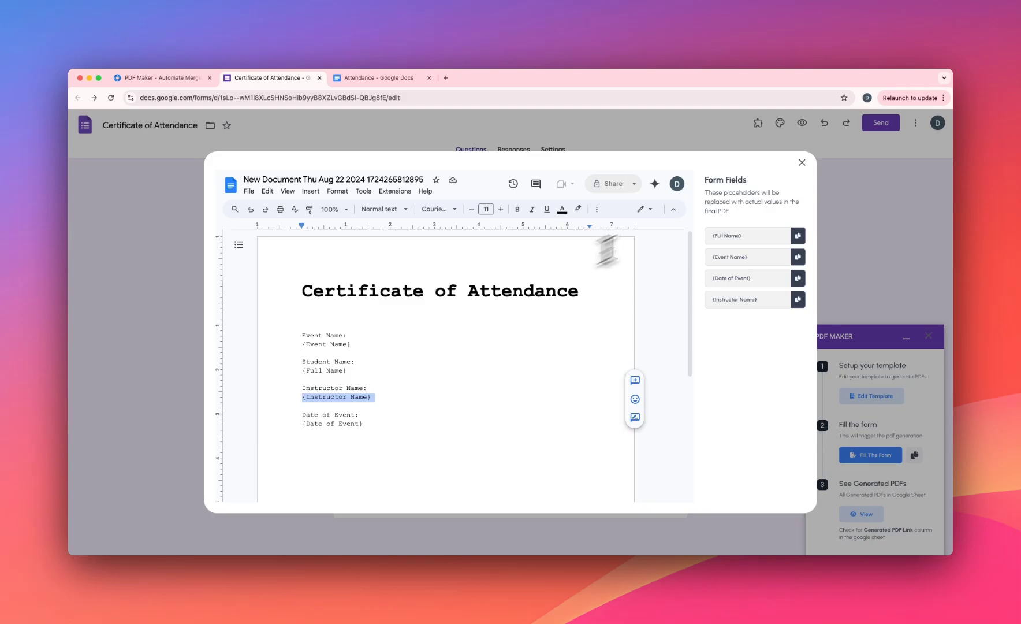
left_click(802, 162)
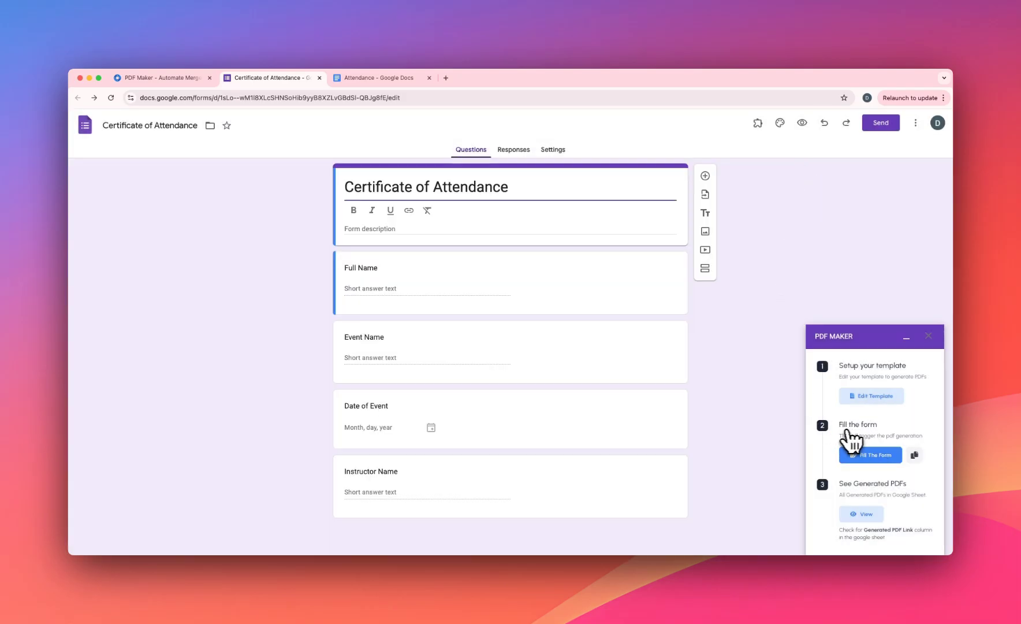
Open the live form and the responses spreadsheet, ending on the live form
left_click(869, 455)
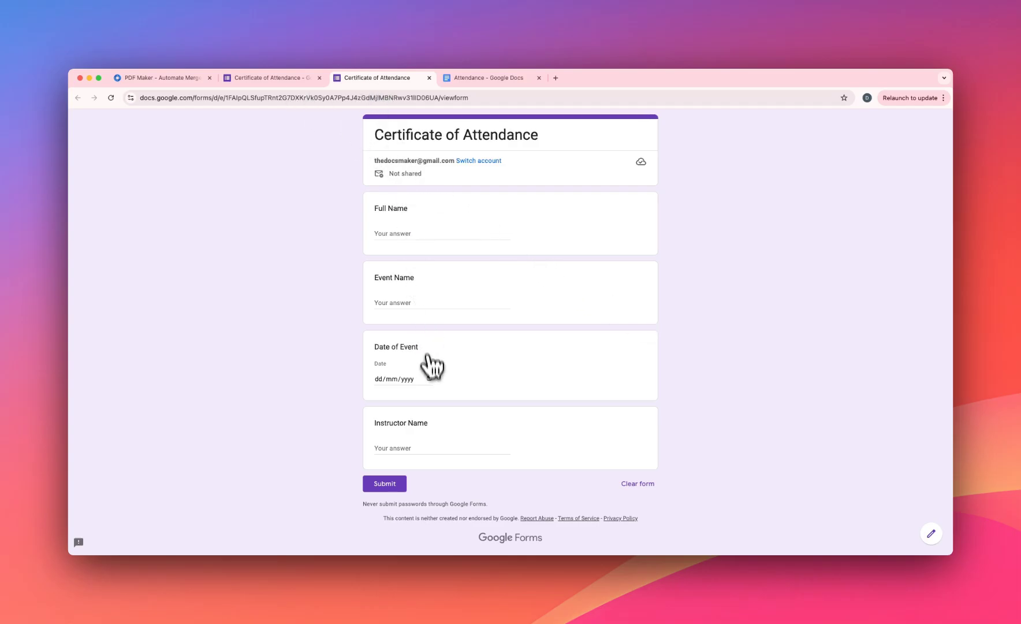
left_click(271, 78)
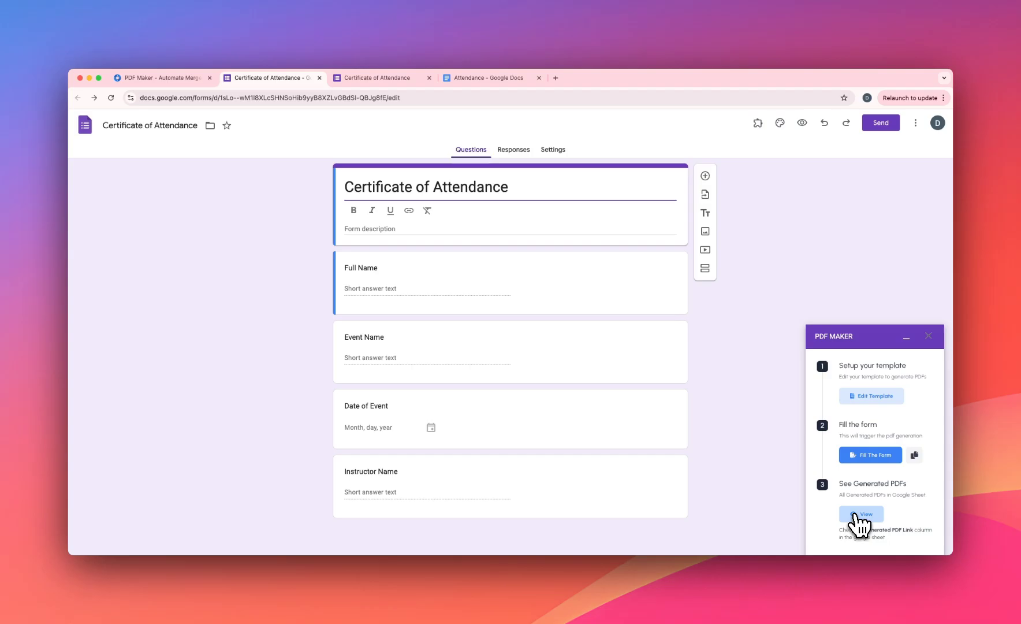
left_click(860, 513)
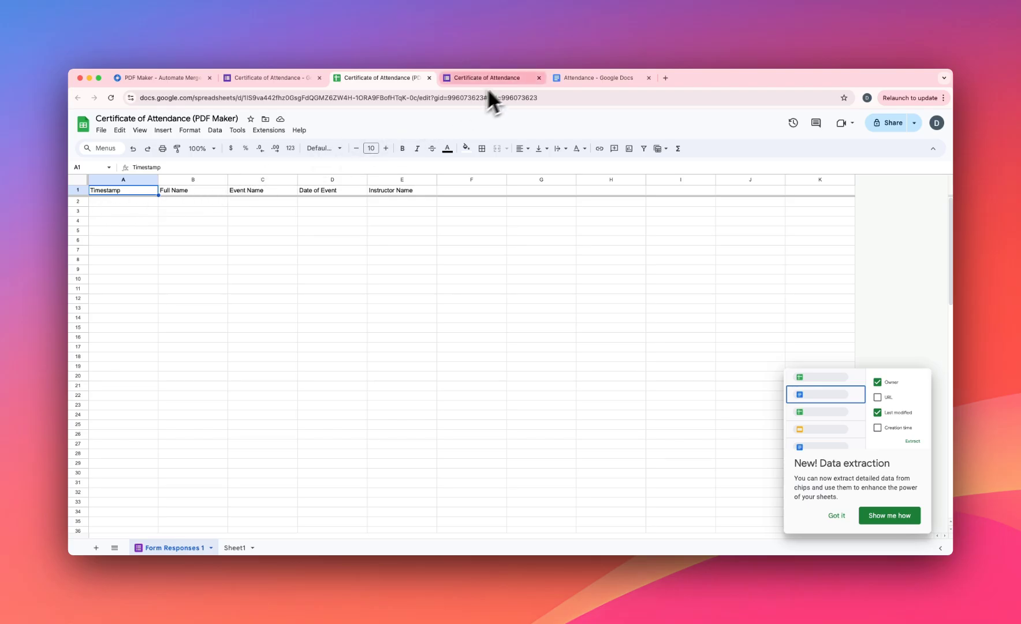
left_click(484, 78)
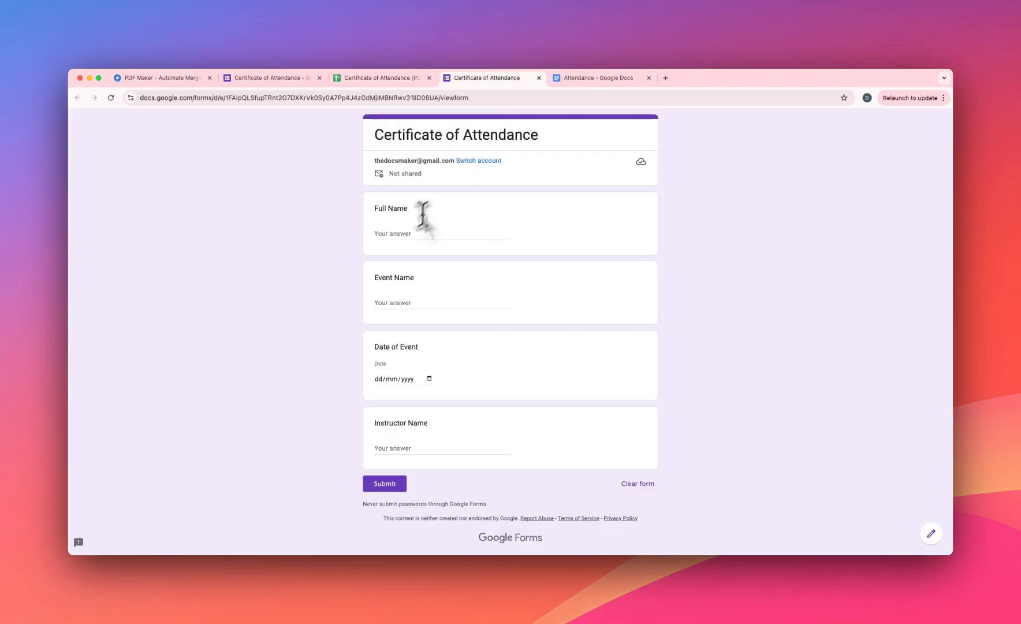
Fill in Jhon, Party One, 22/08/2024 and Jane Doe, then submit
type("Jhon")
type("Jane Doe")
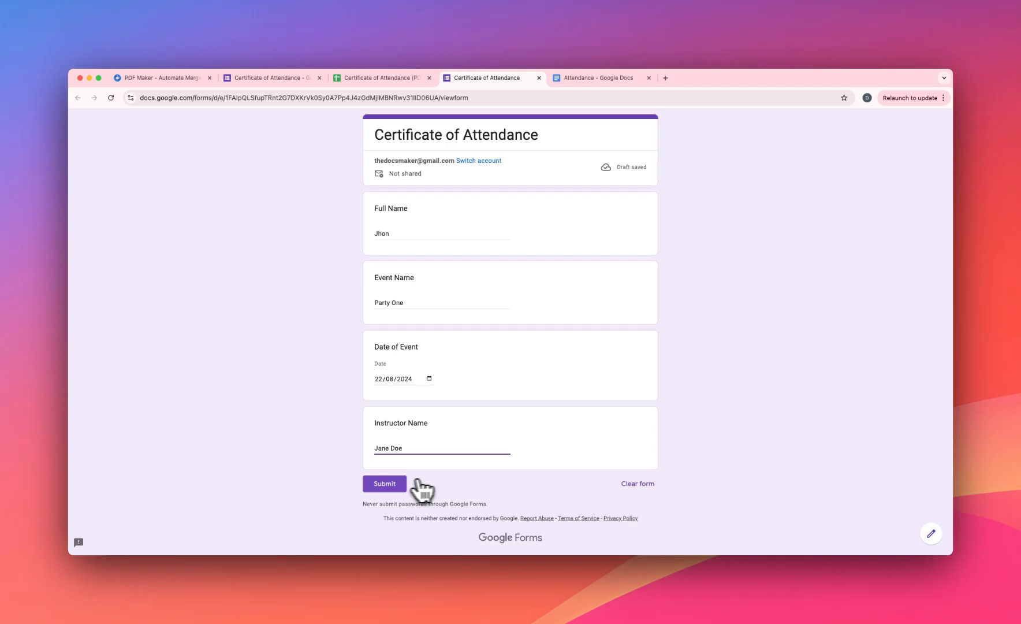
left_click(384, 482)
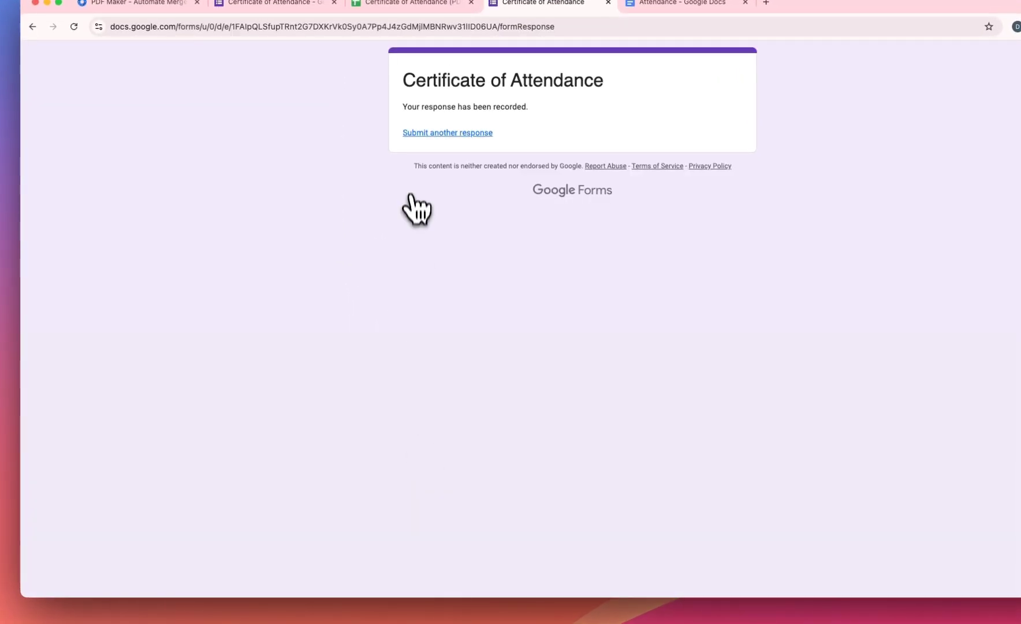